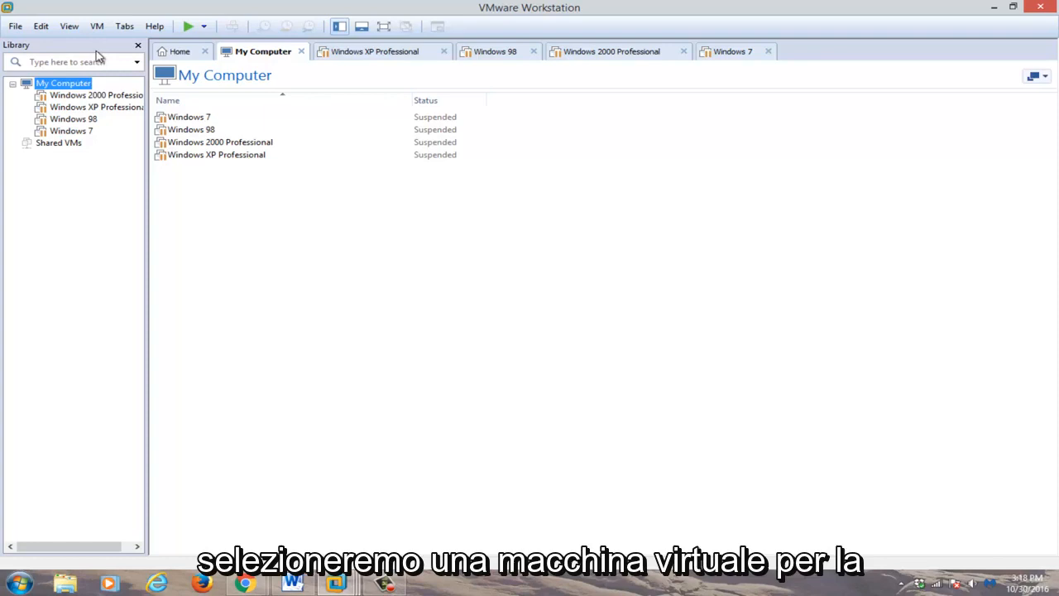
# Step: Open the suspended Windows 7 virtual machine from the My Computer library
pyautogui.click(189, 117)
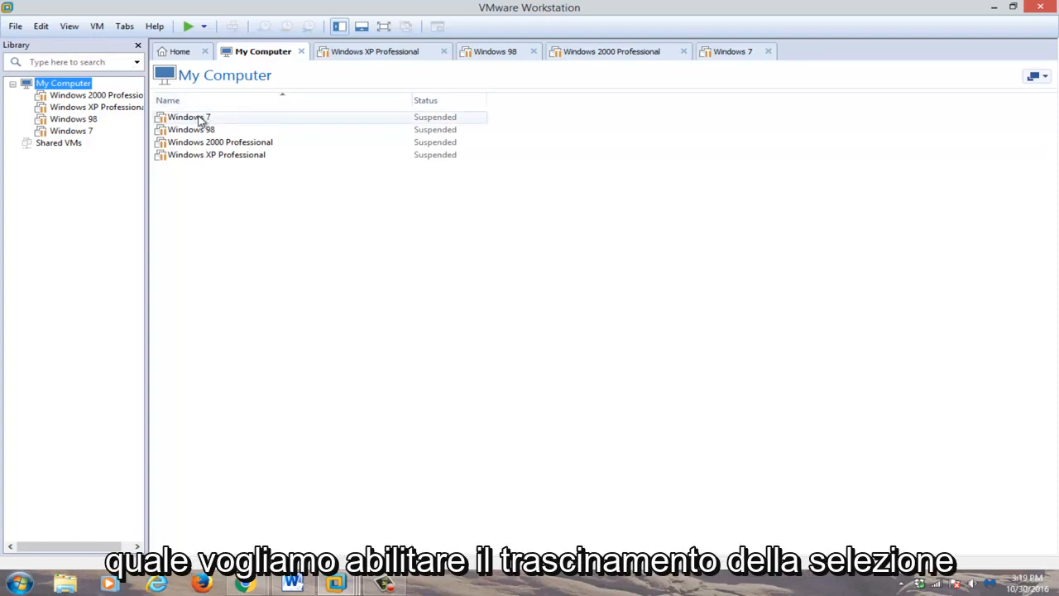
pyautogui.doubleClick(189, 117)
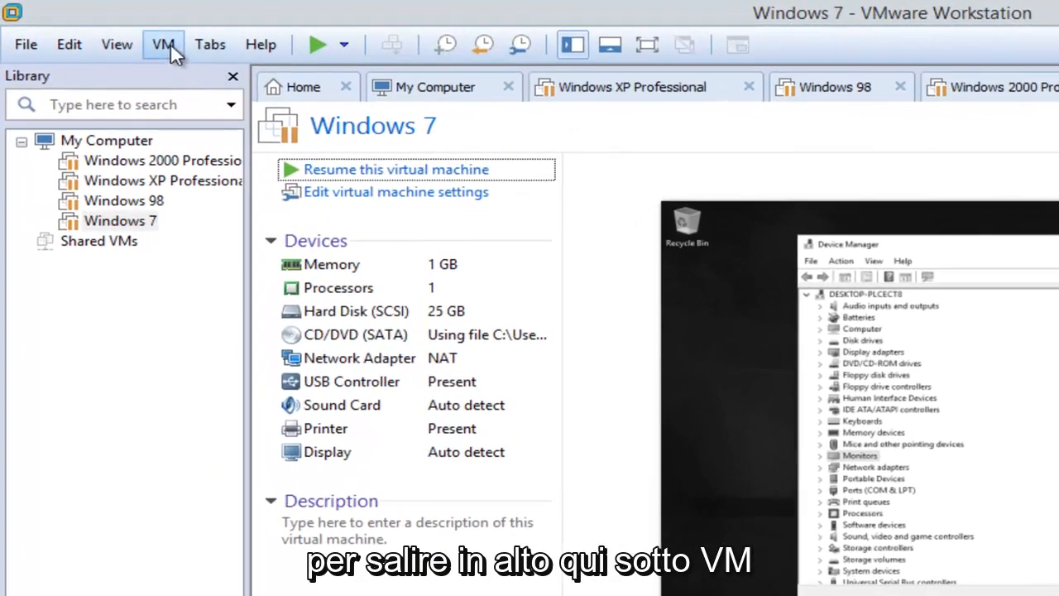
# Step: Open the Windows 7 VM settings through VM > Settings and switch to the Options tab
pyautogui.click(163, 43)
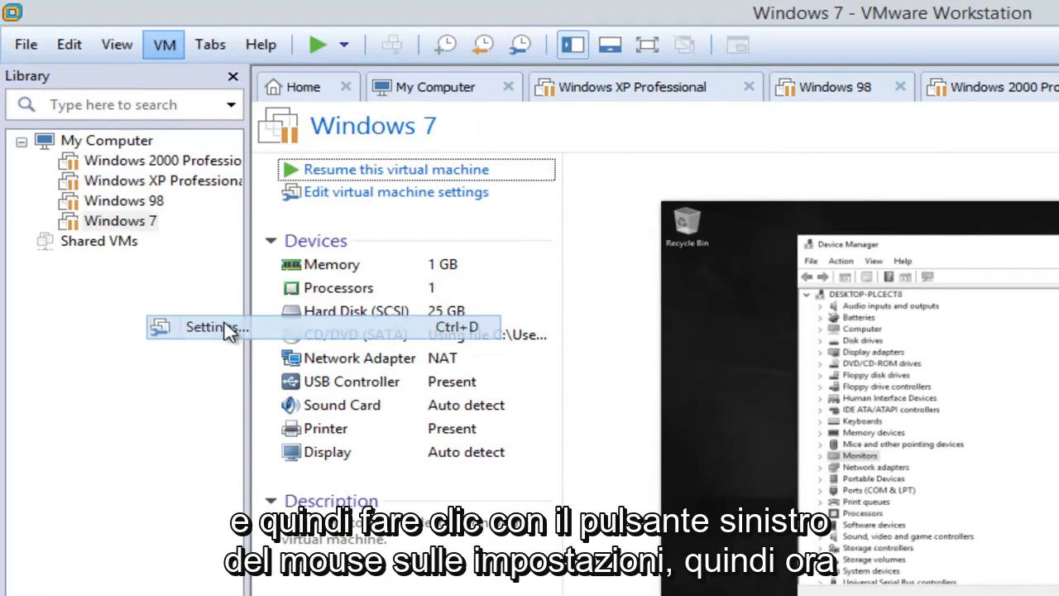
pyautogui.click(214, 327)
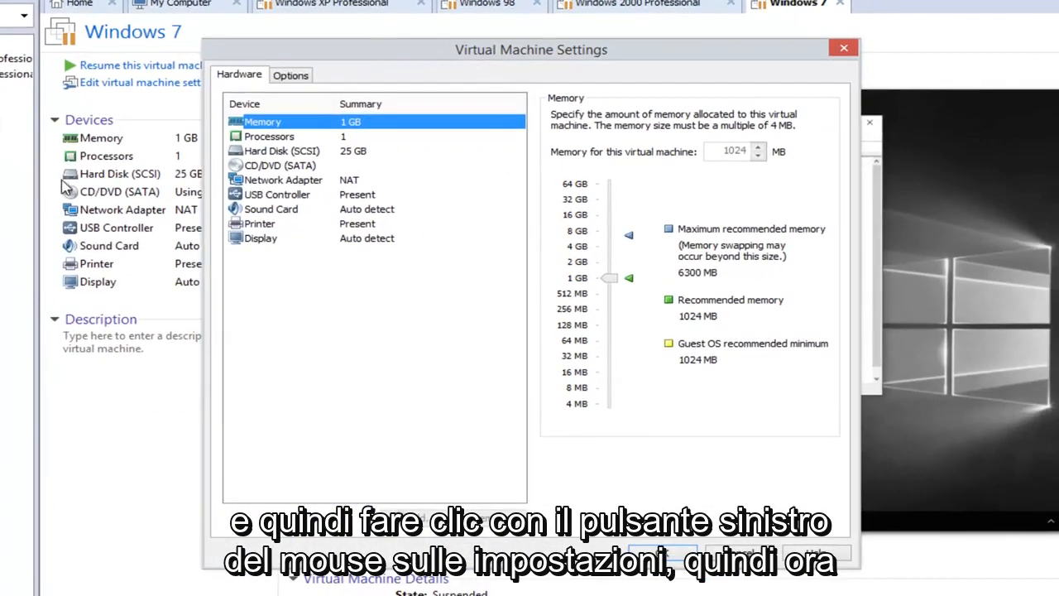
pyautogui.click(291, 74)
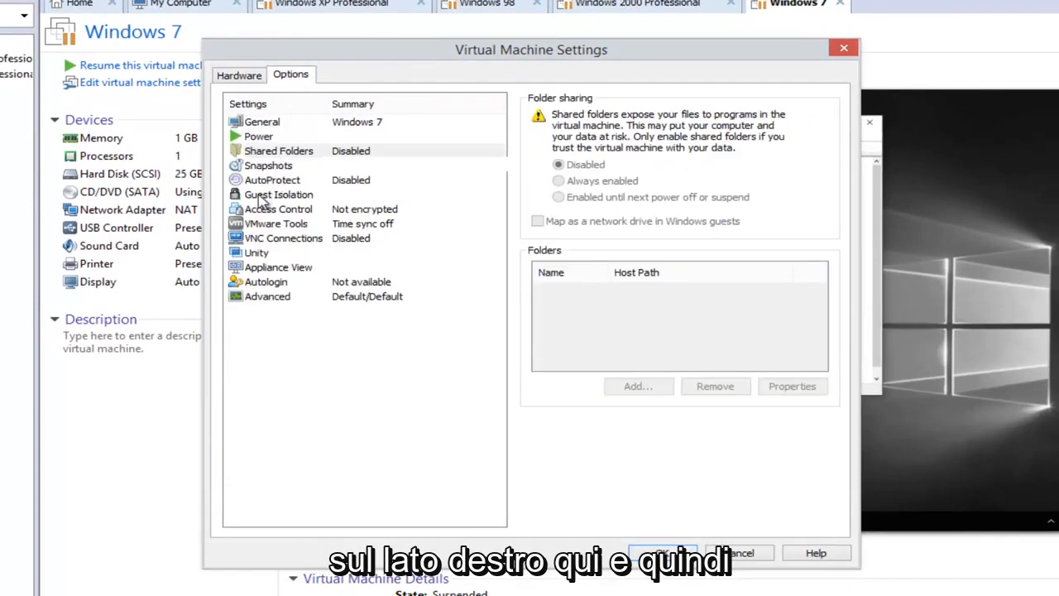
# Step: Select Guest Isolation to show drag-and-drop and copy-paste, both enabled
pyautogui.click(279, 194)
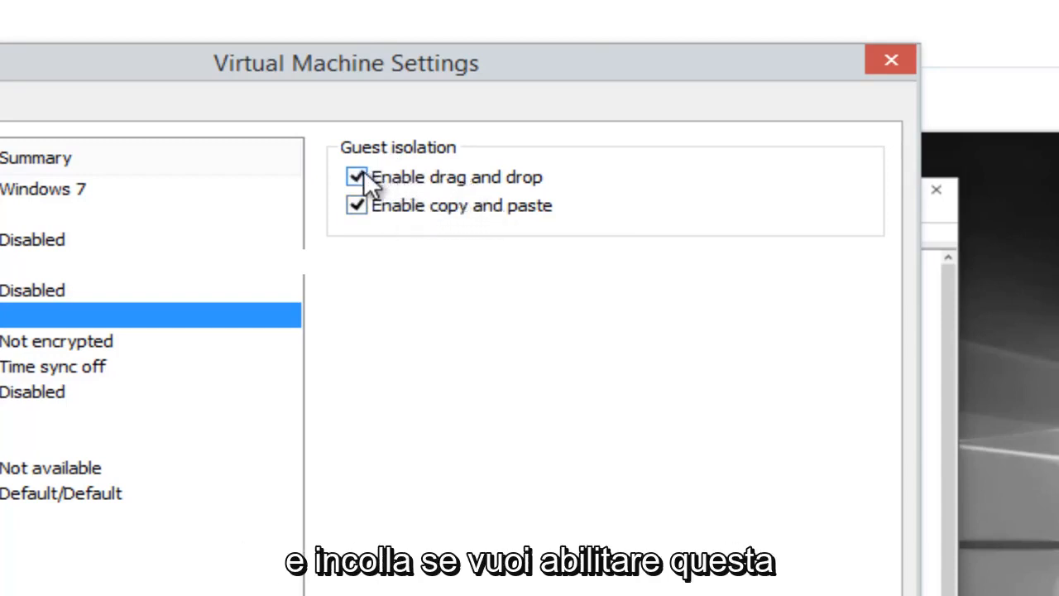
pyautogui.click(356, 177)
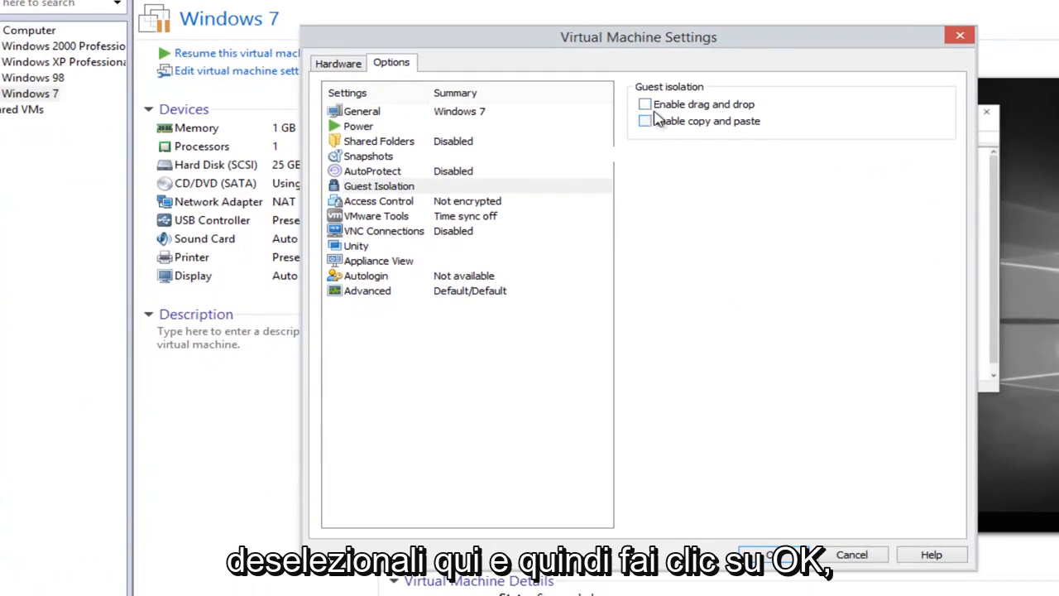
pyautogui.click(644, 103)
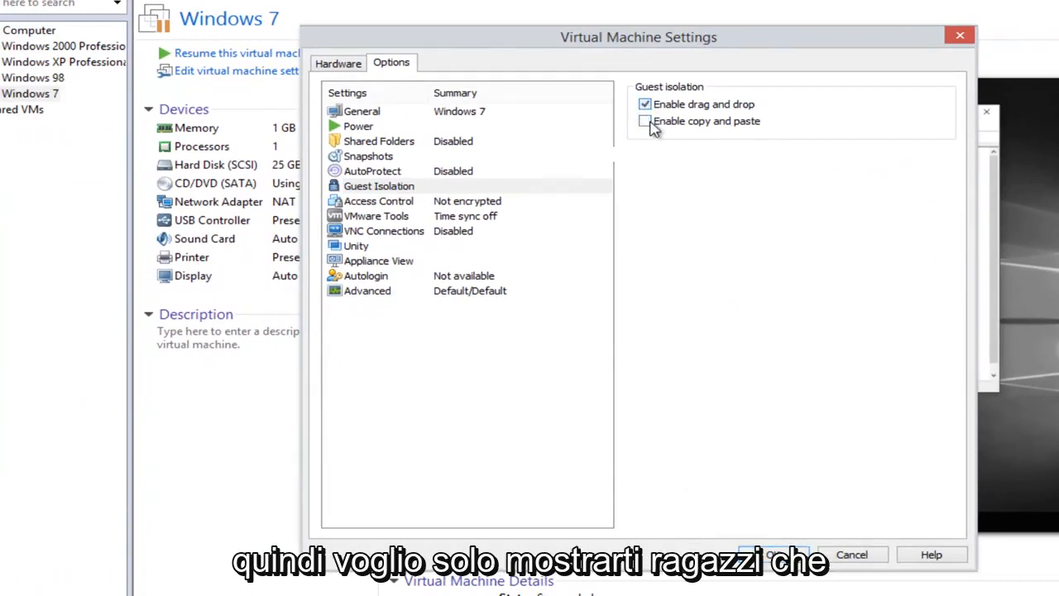
pyautogui.click(645, 121)
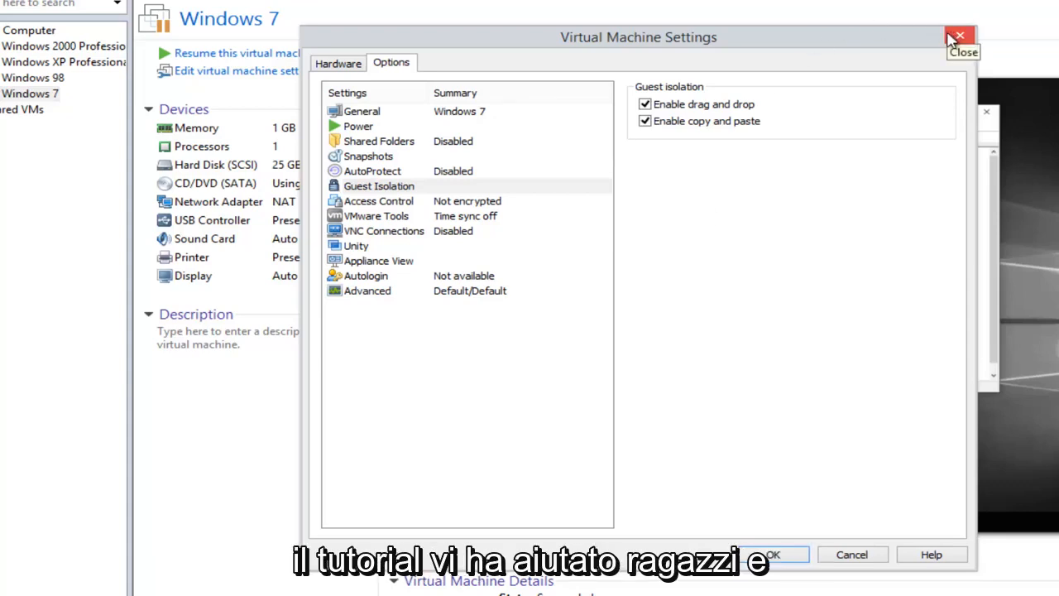
pyautogui.moveTo(875, 108)
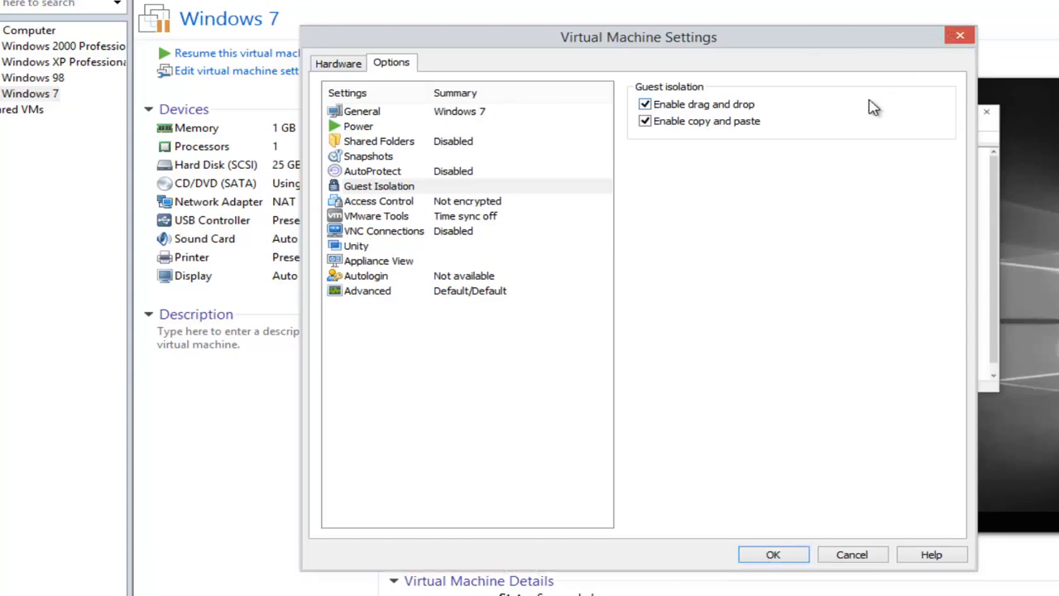